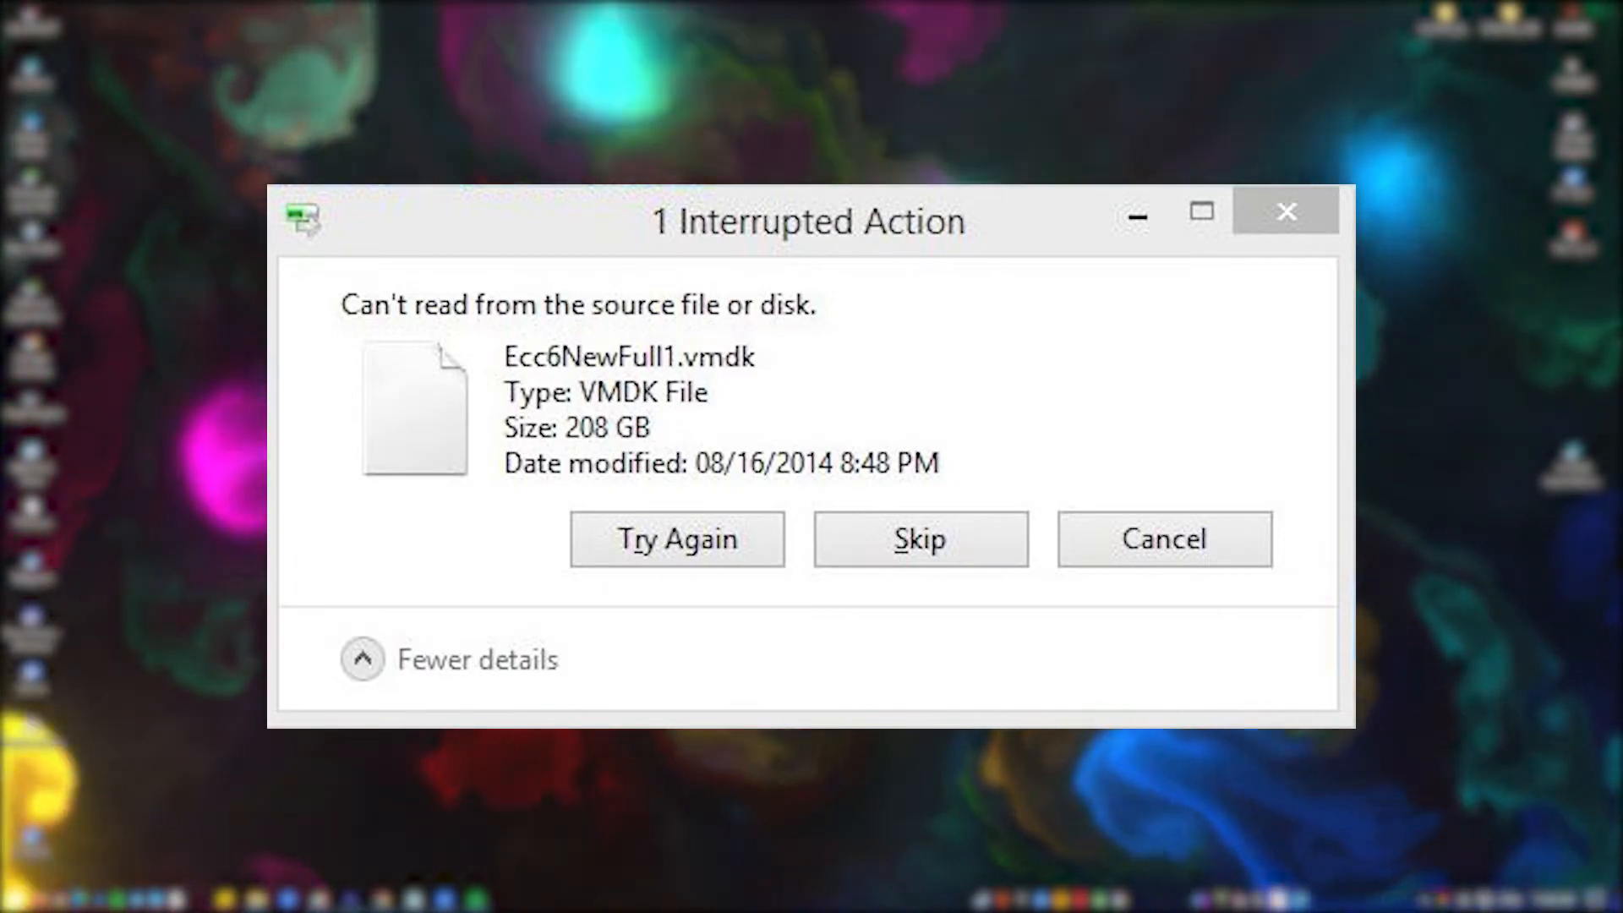
Cancel the 'Can't read from the source file or disk' interrupted copy dialog.
left_click(1162, 538)
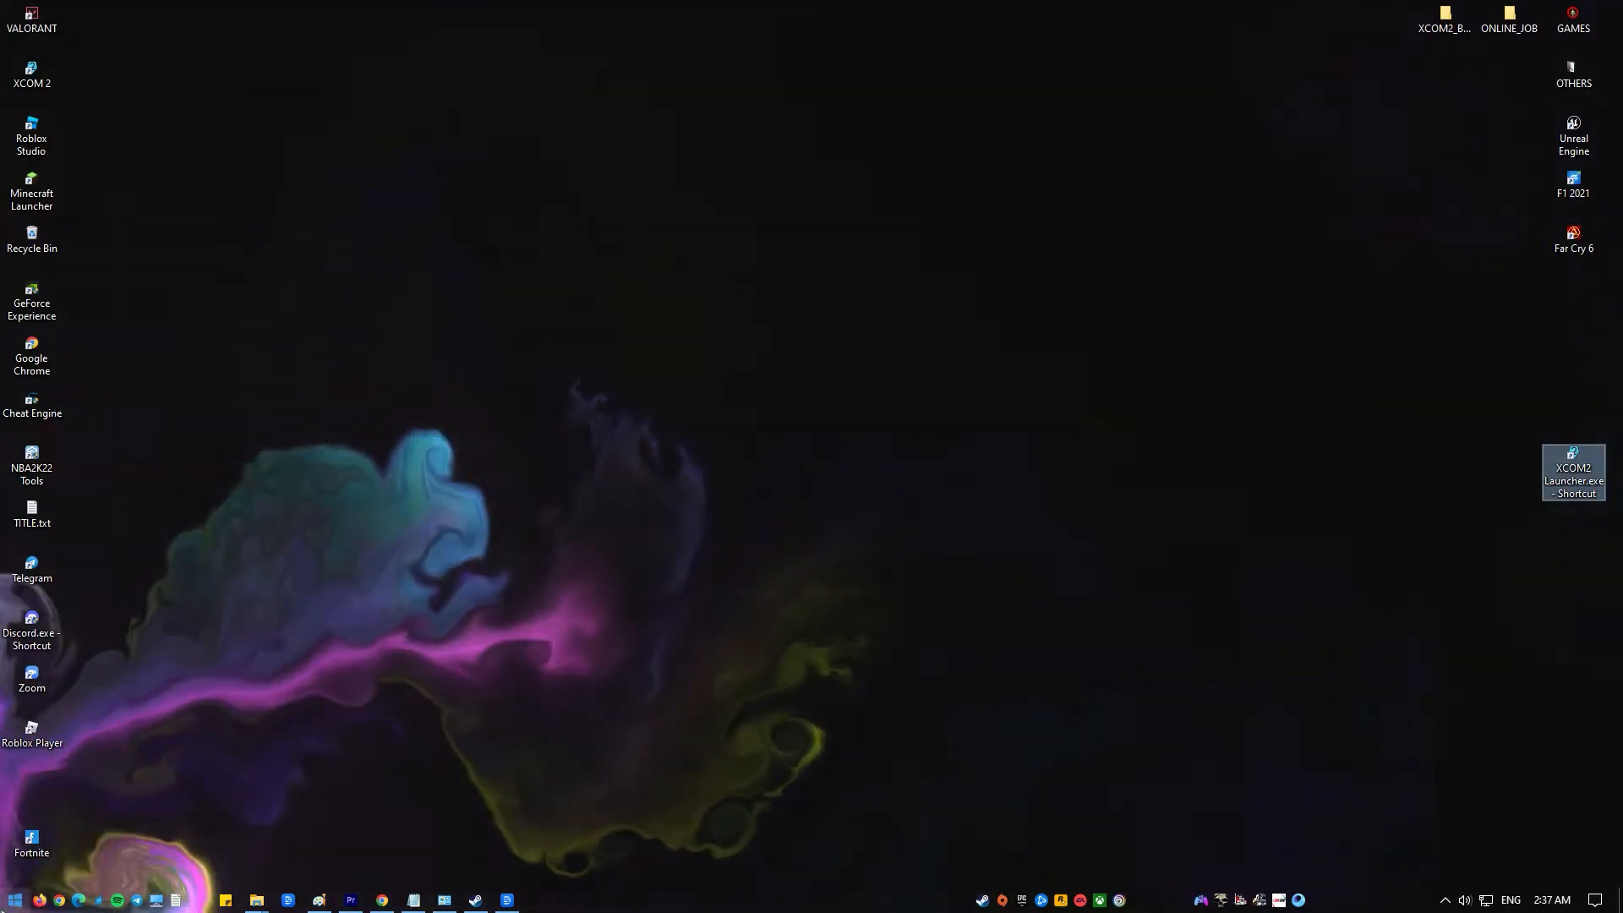
Open the Start menu's Power options to reach Restart.
left_click(13, 899)
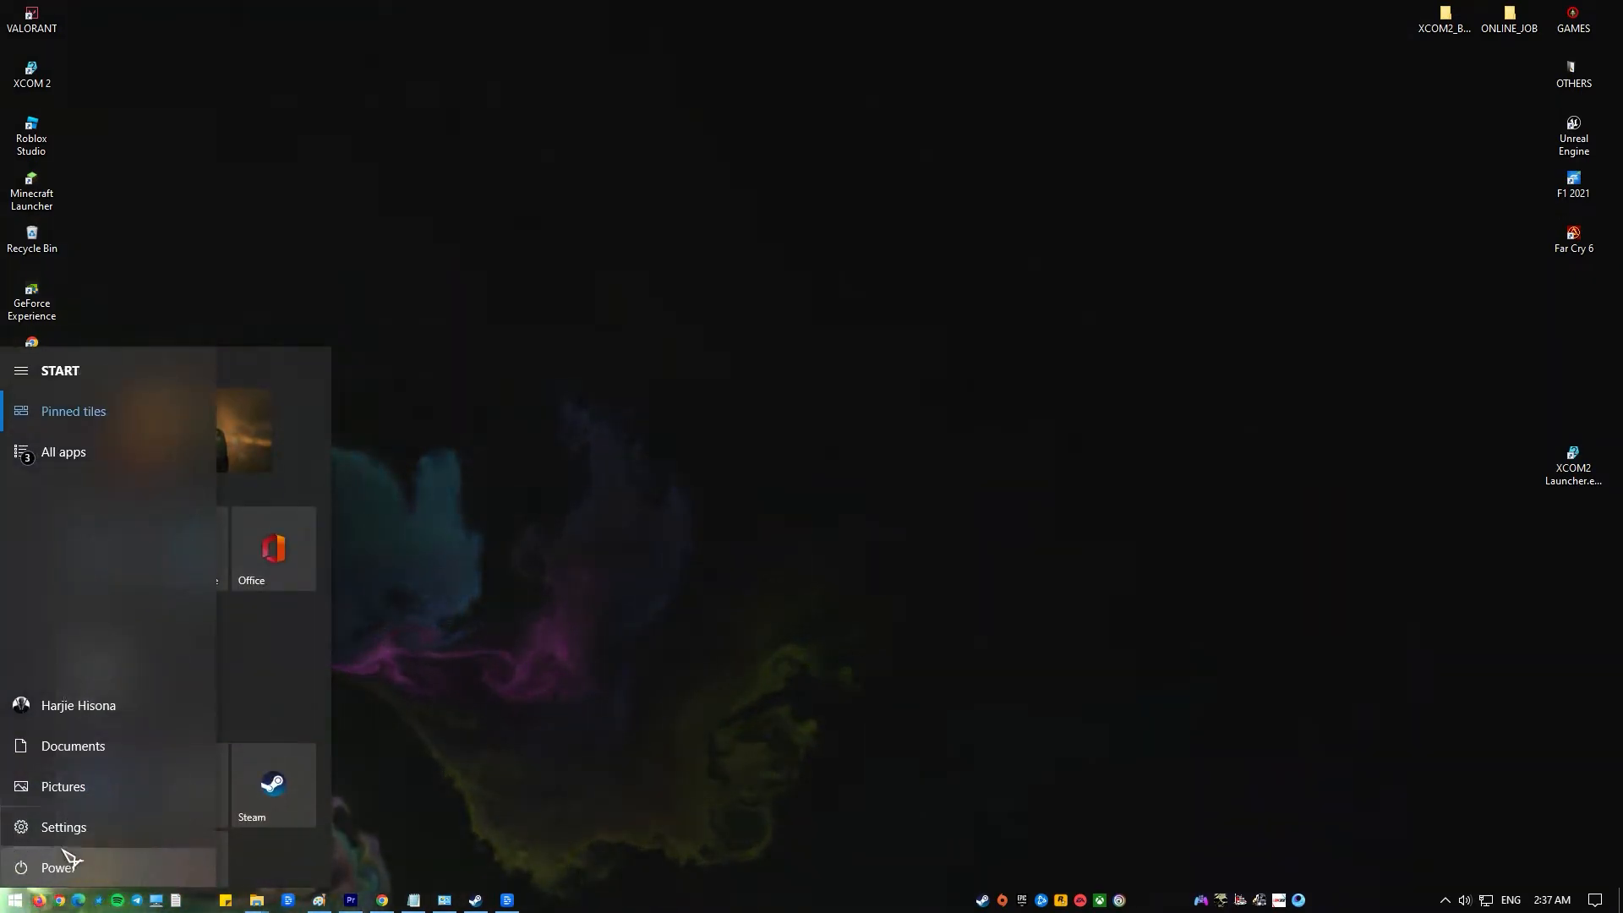
left_click(57, 867)
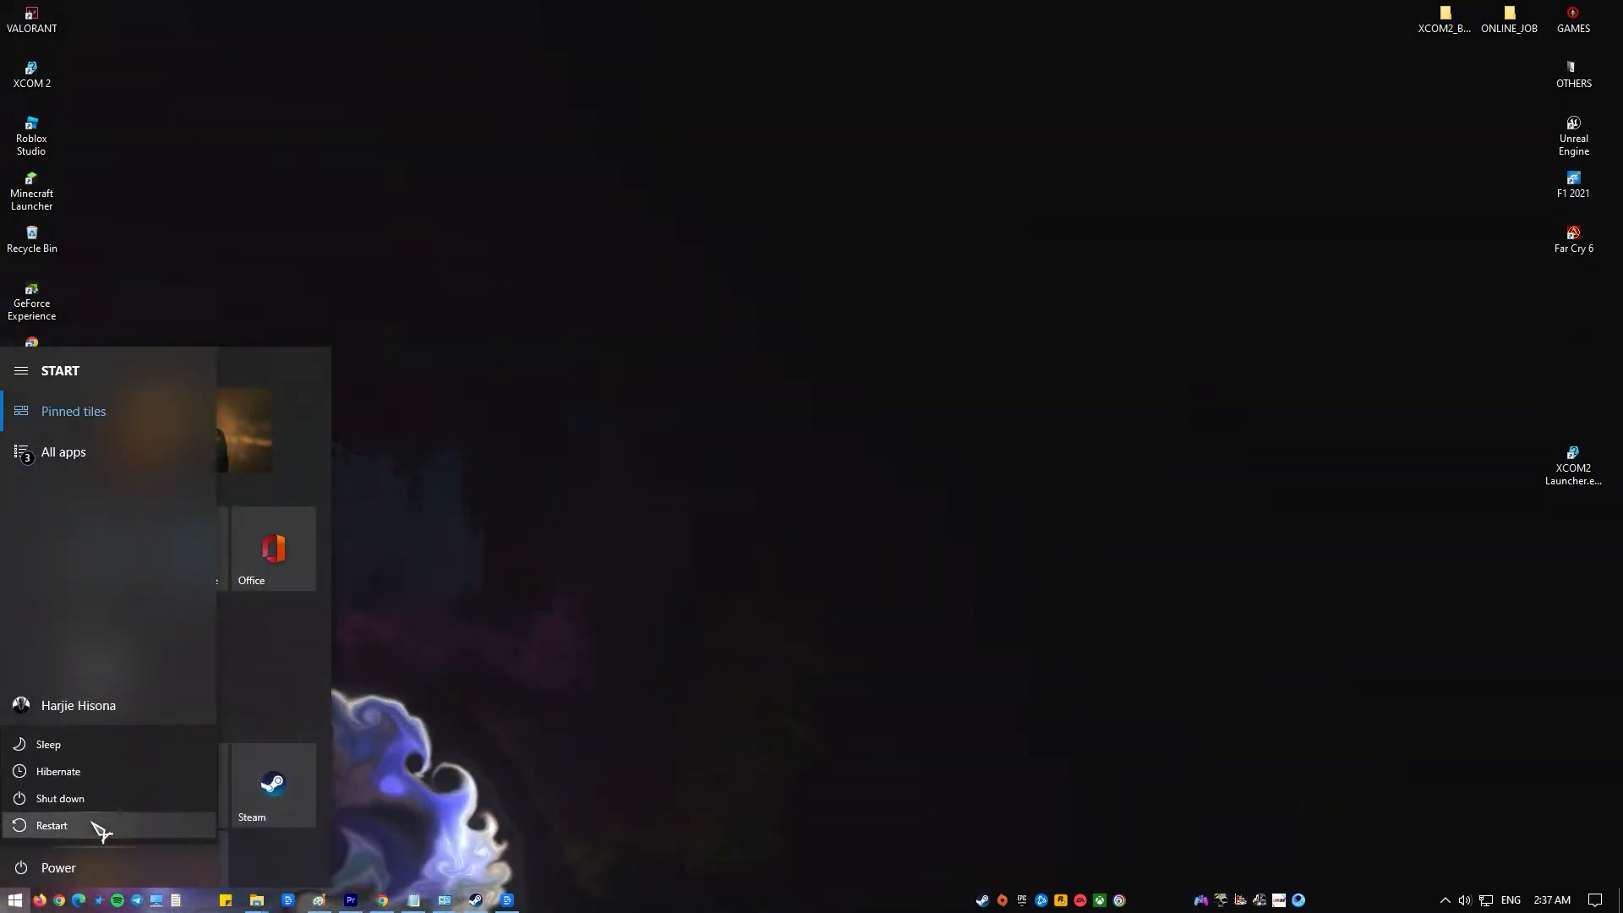
mouse_move(52, 825)
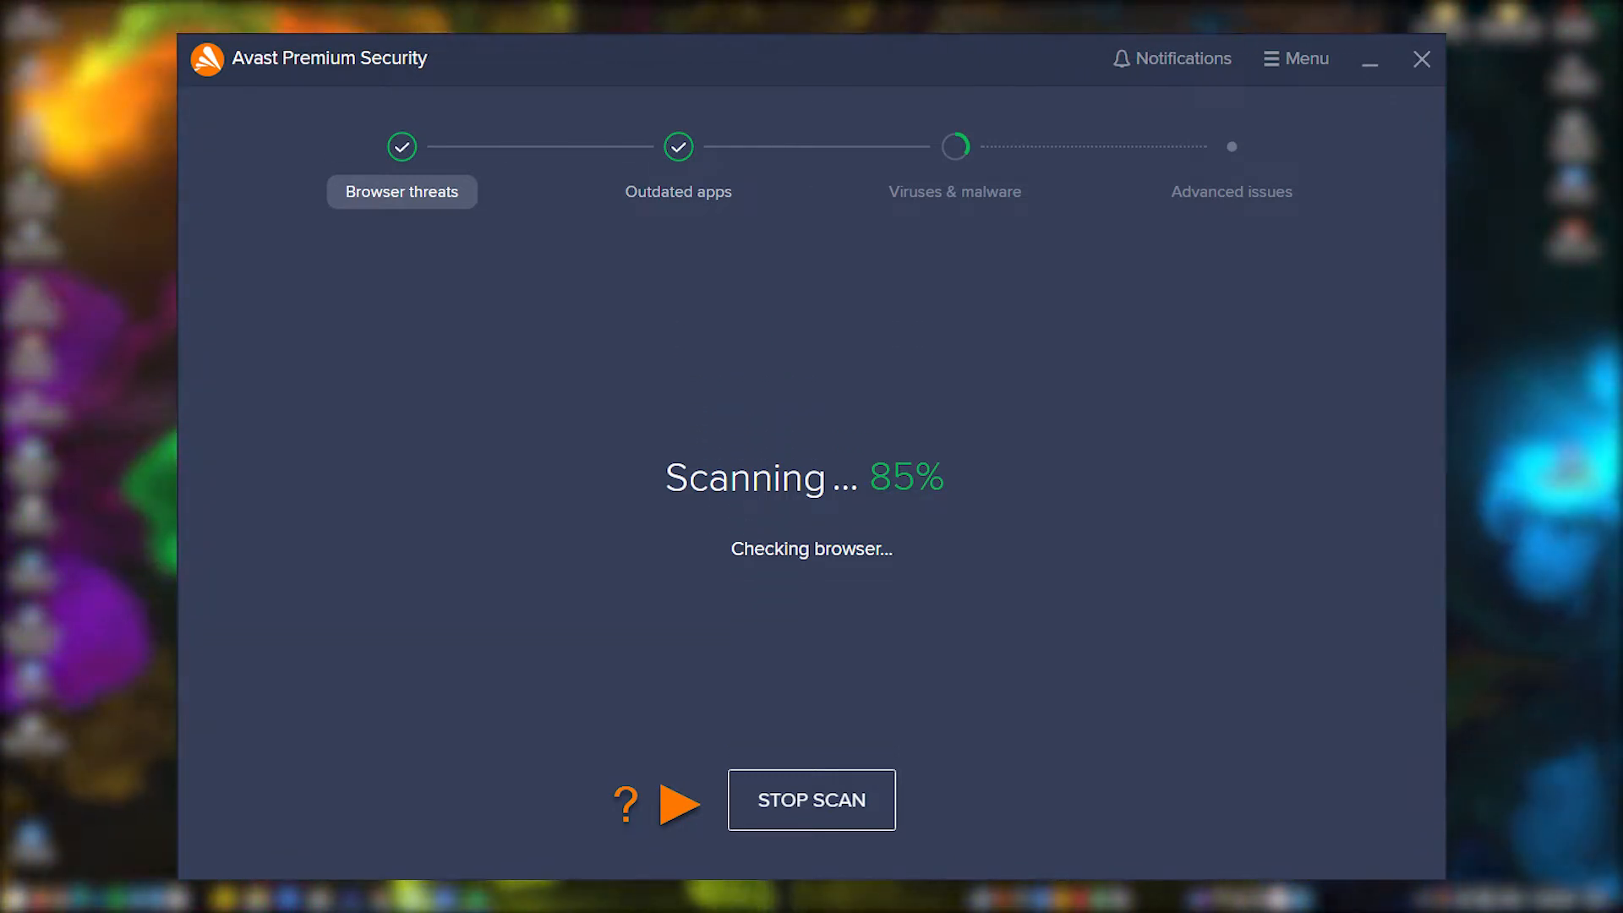
Run an Avast Smart Scan, then launch Command Prompt as administrator.
left_click(1421, 58)
type("command")
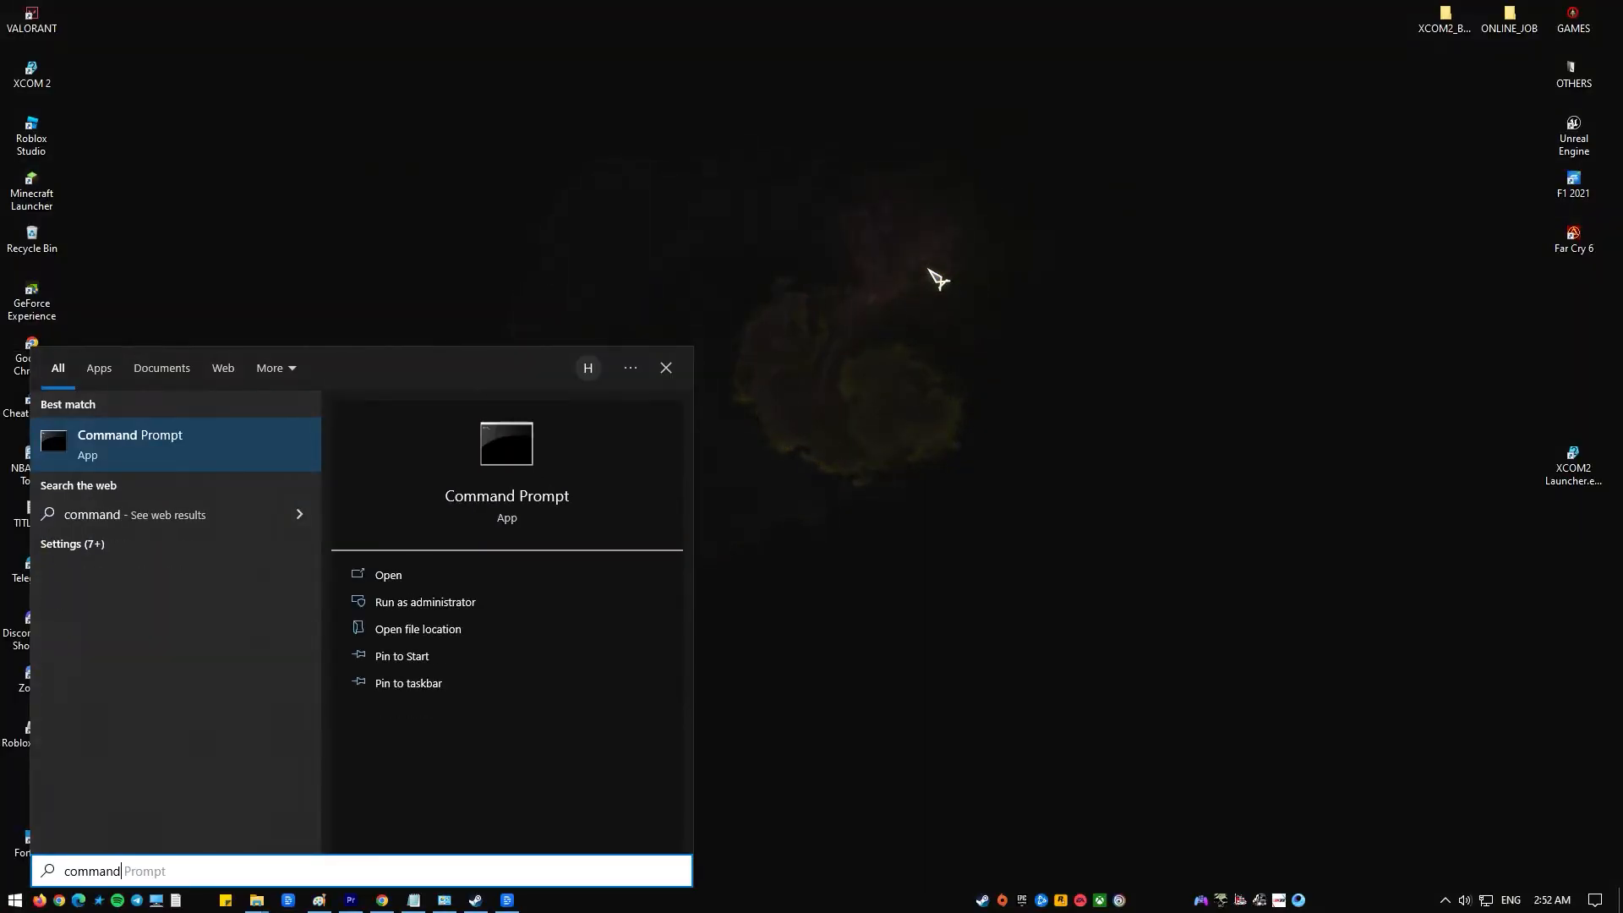
left_click(424, 601)
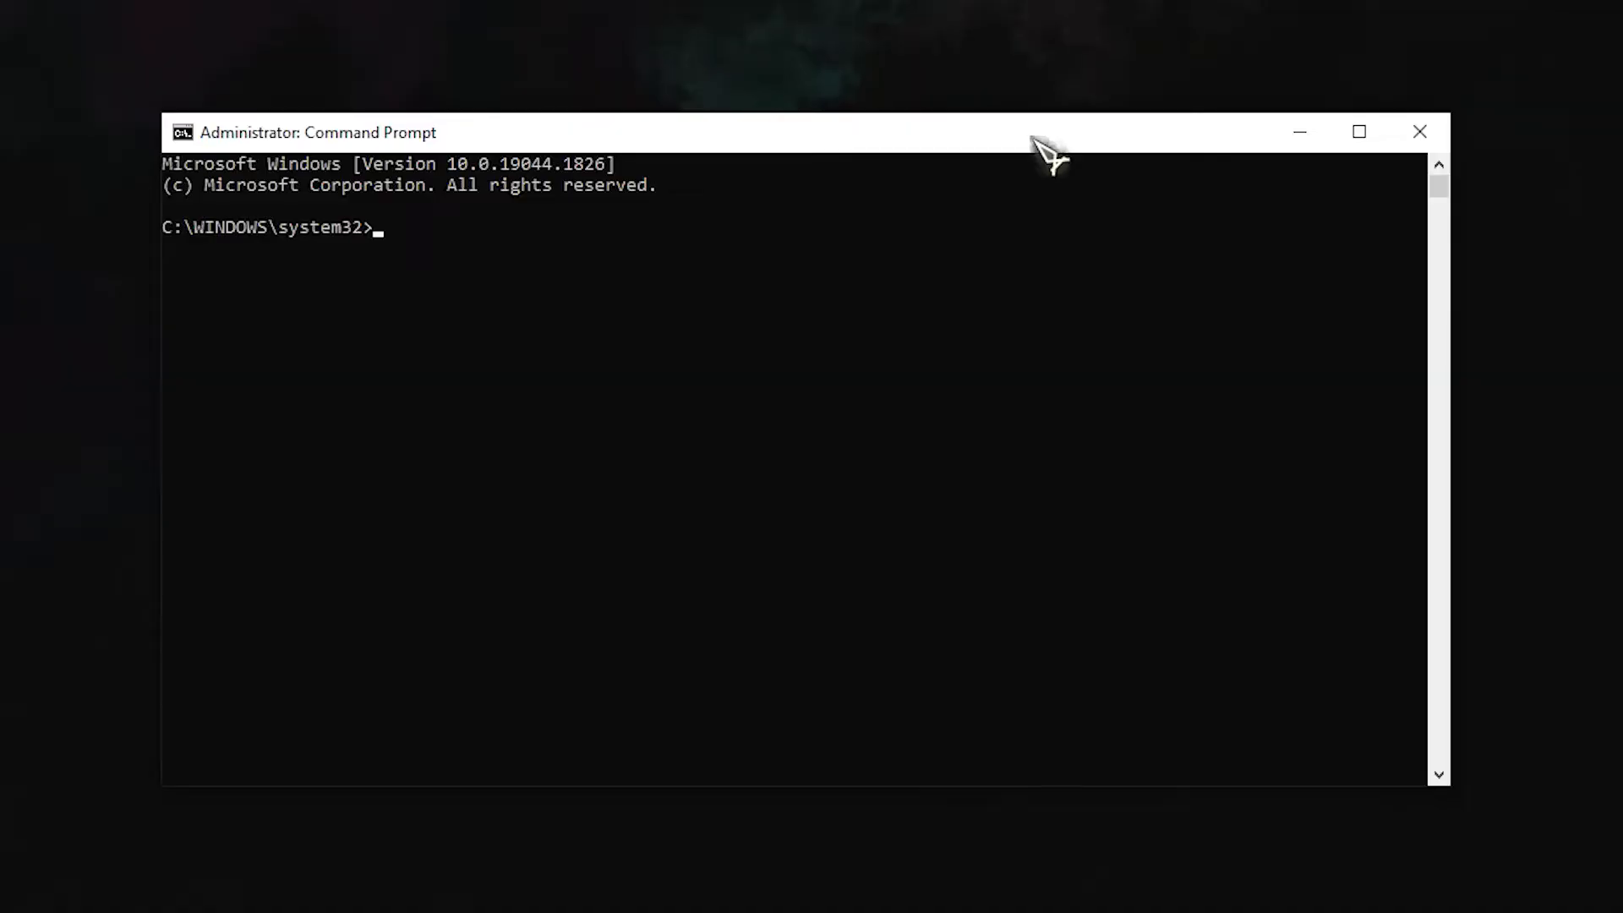
Run chkdsk F: /f, correcting the drive letter from D to F.
type("chkdsk D: /f")
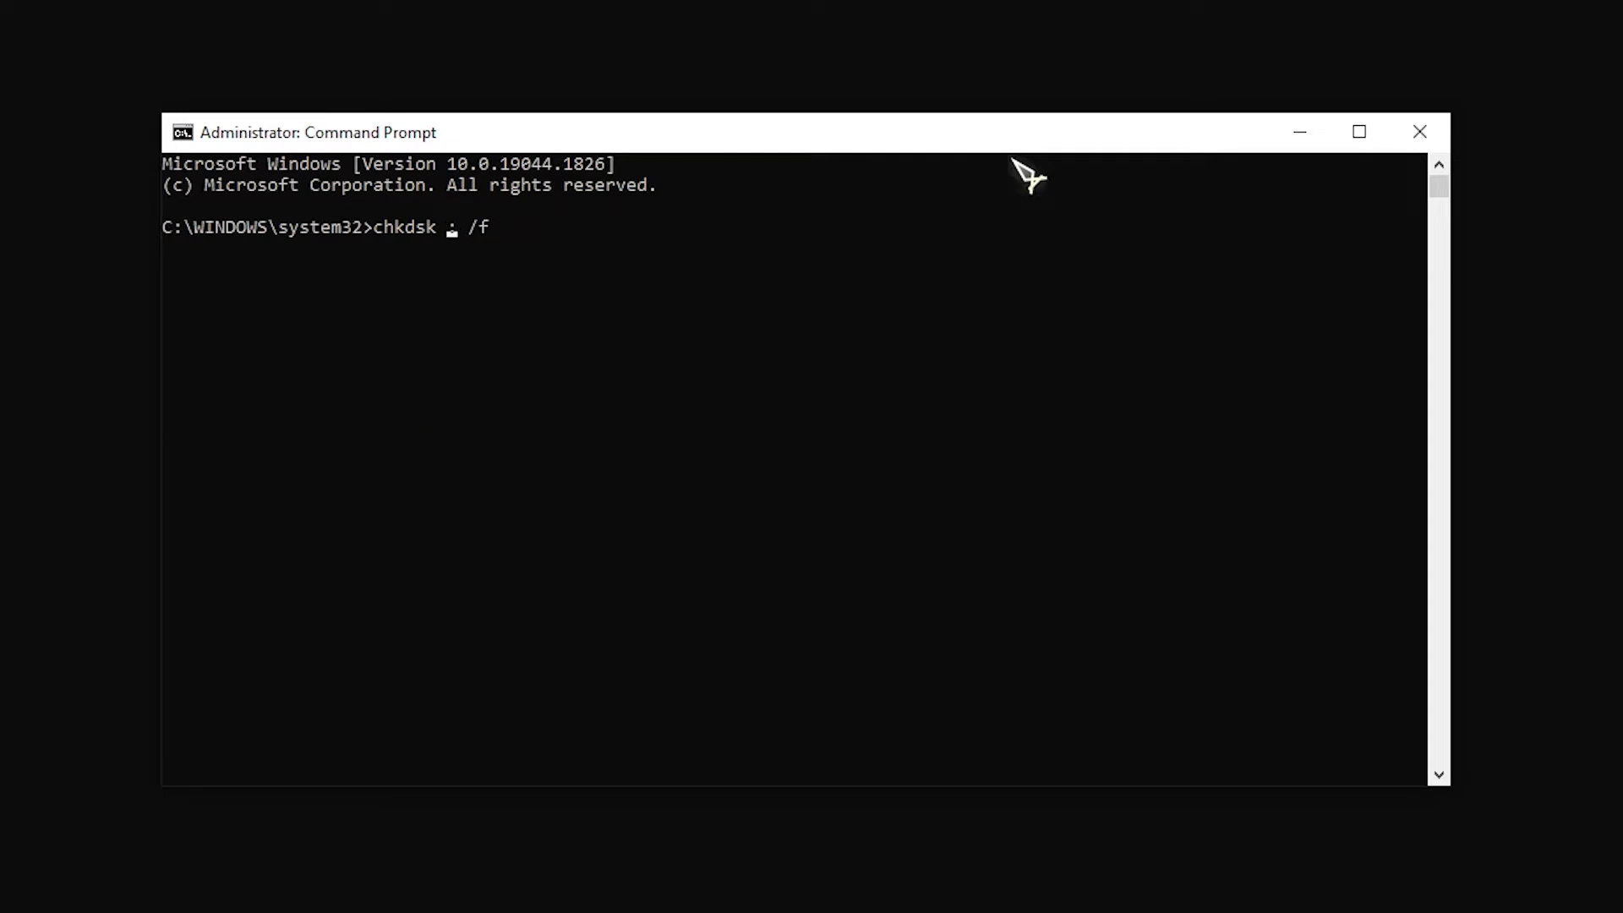
type("F")
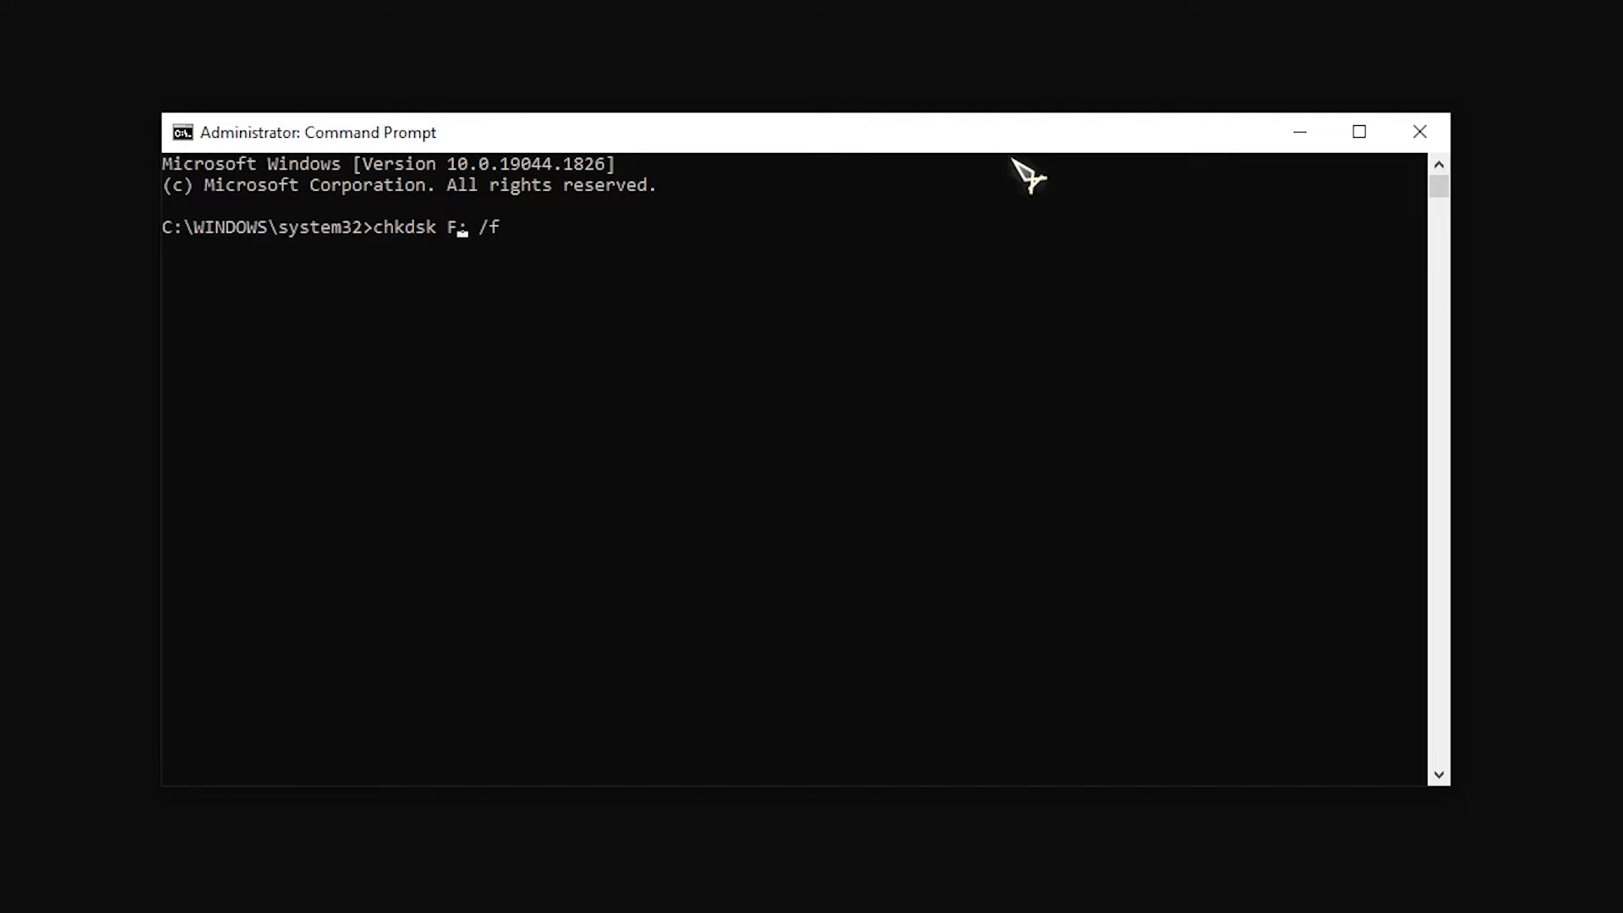
key("enter")
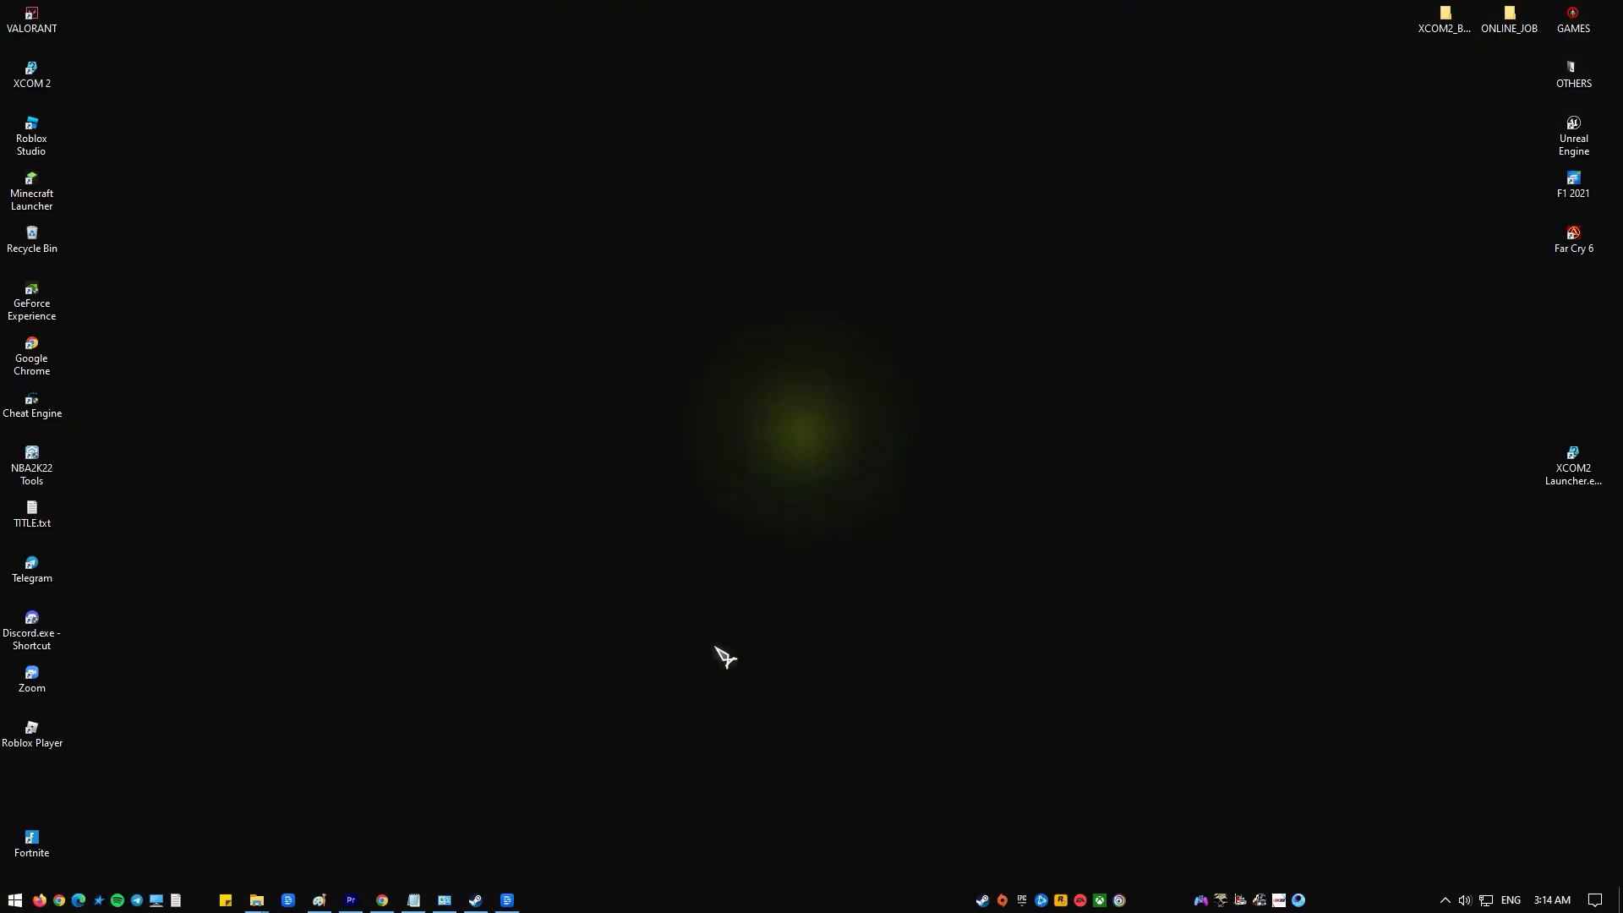
Open the GAMES&APPS folder, centre it, and bring up PLITCH_setup_1.4.5.execd's context menu.
left_click(255, 899)
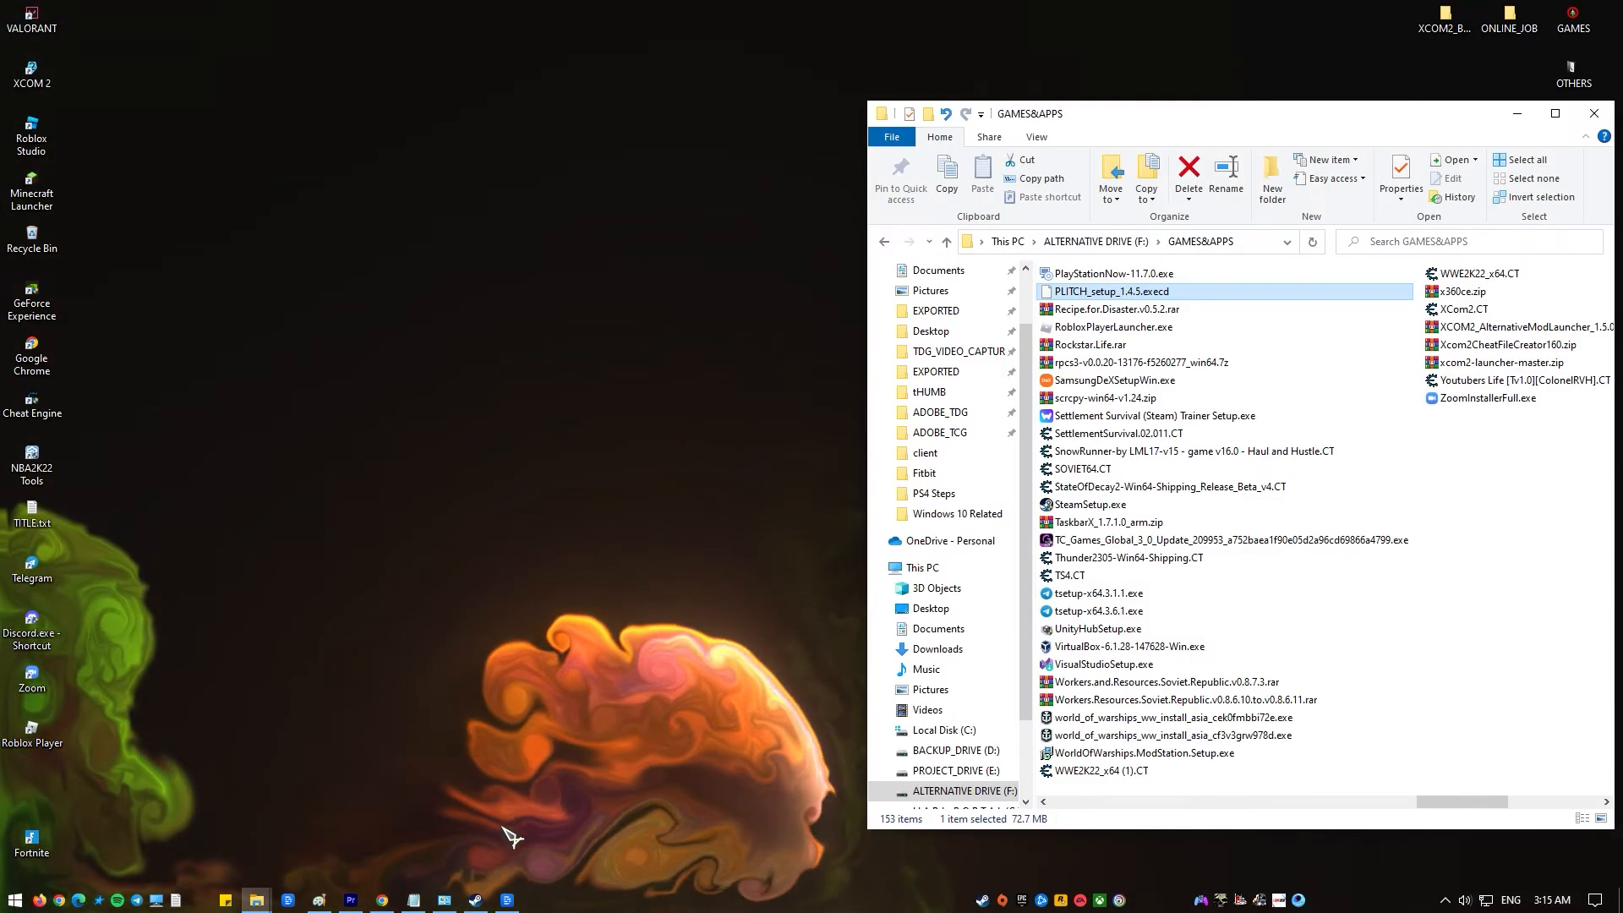
left_click_drag(1029, 114, 745, 98)
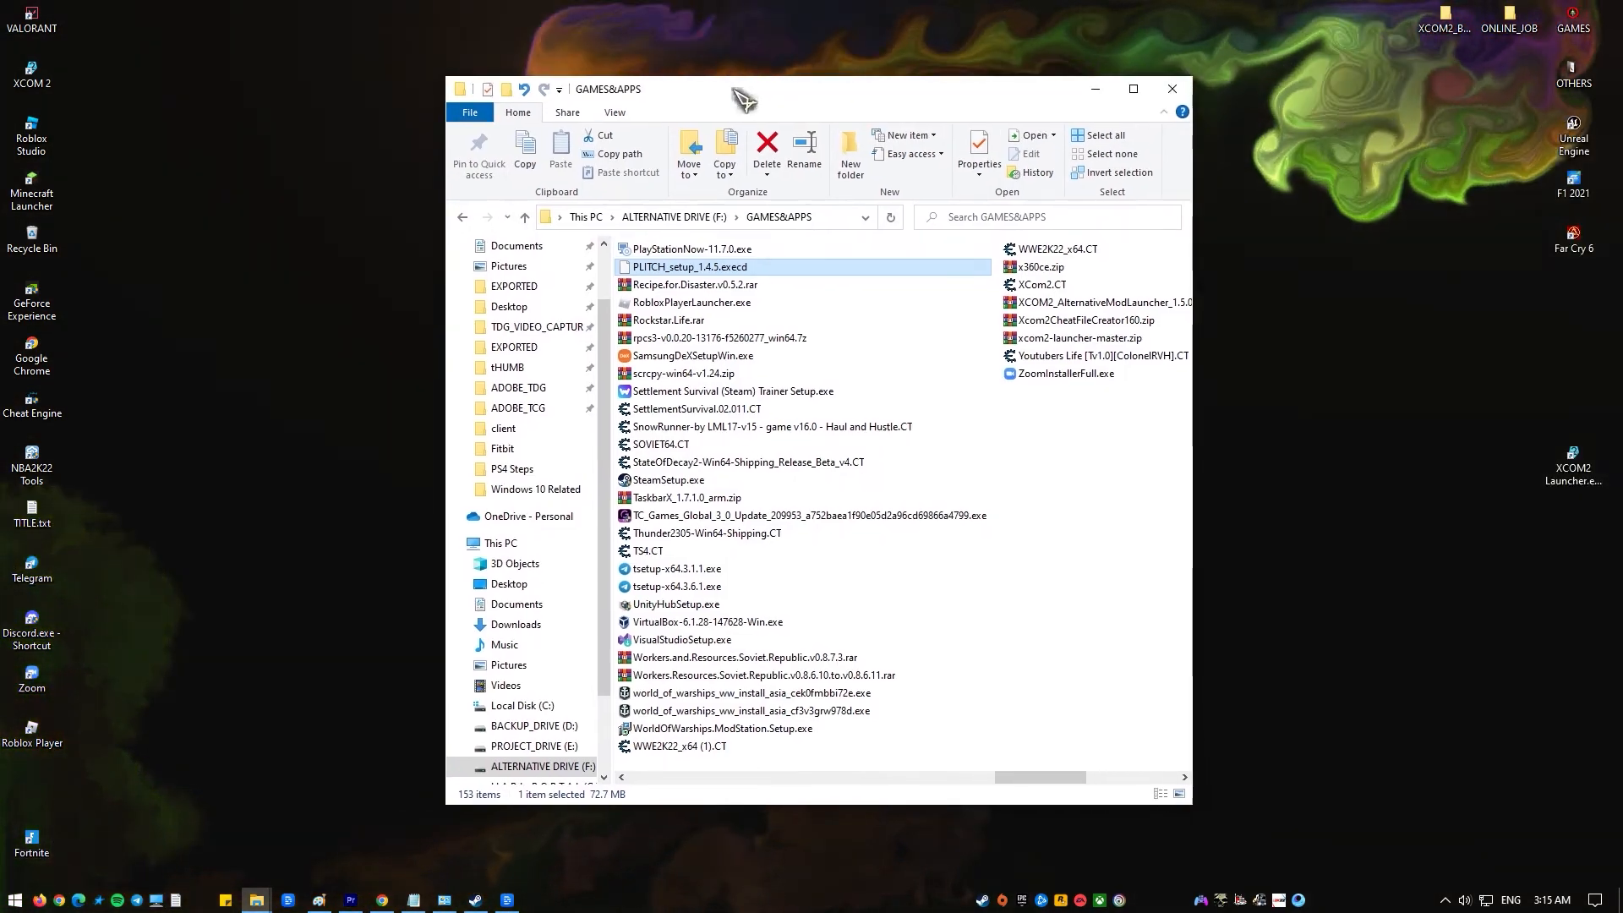
right_click(688, 267)
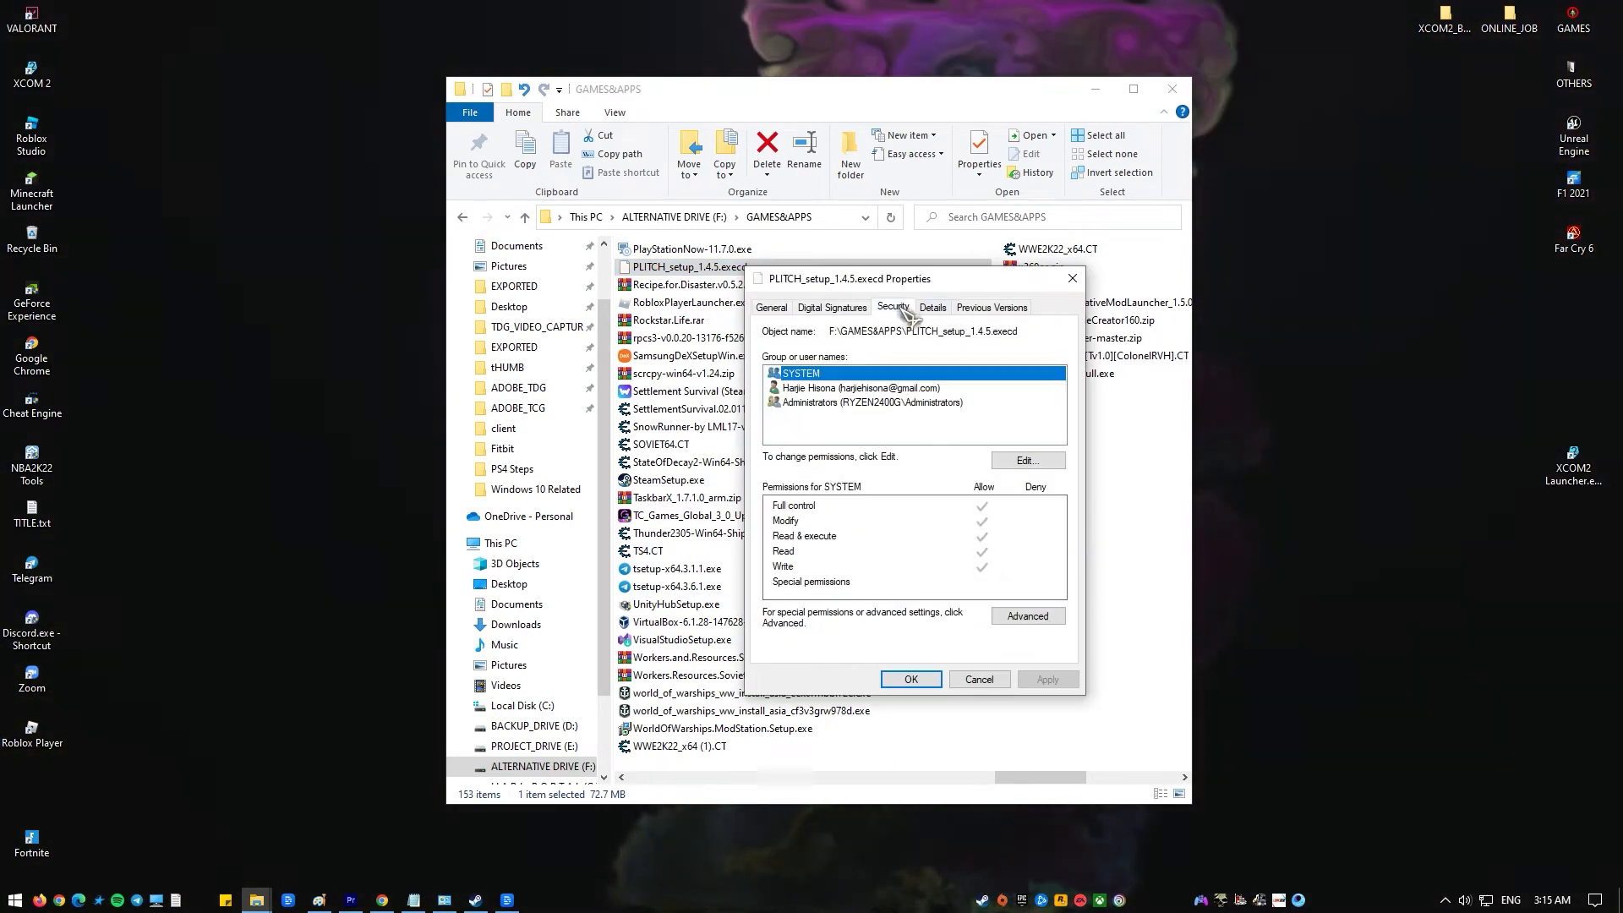
Add the user account to the file's permissions and tick Deny for Full control.
left_click(1026, 460)
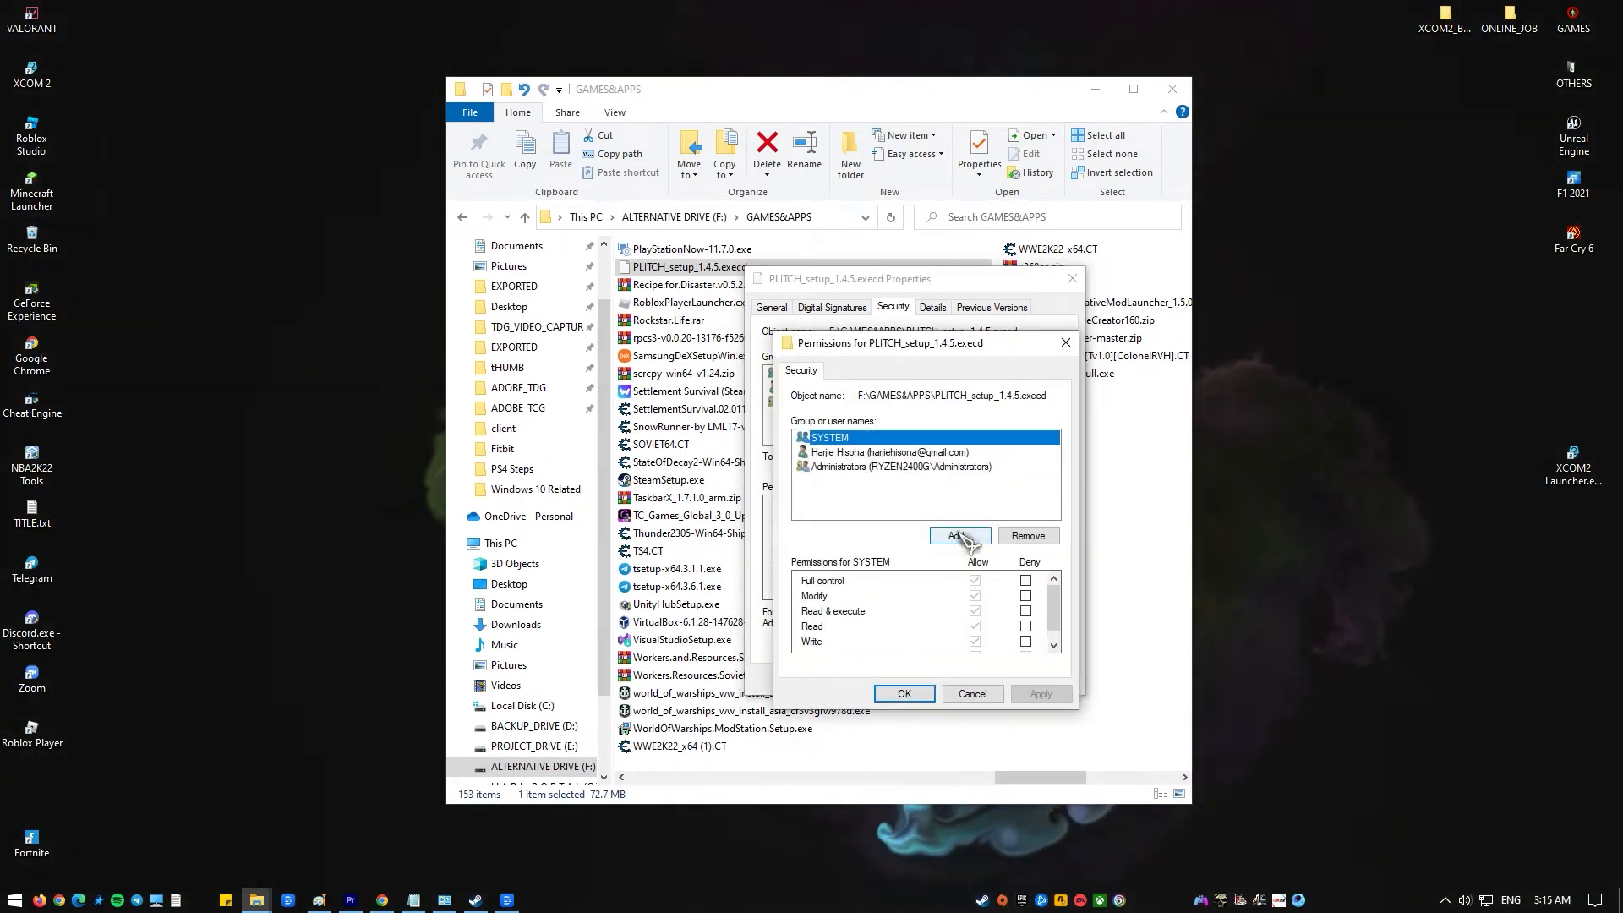
left_click(958, 535)
type("harje")
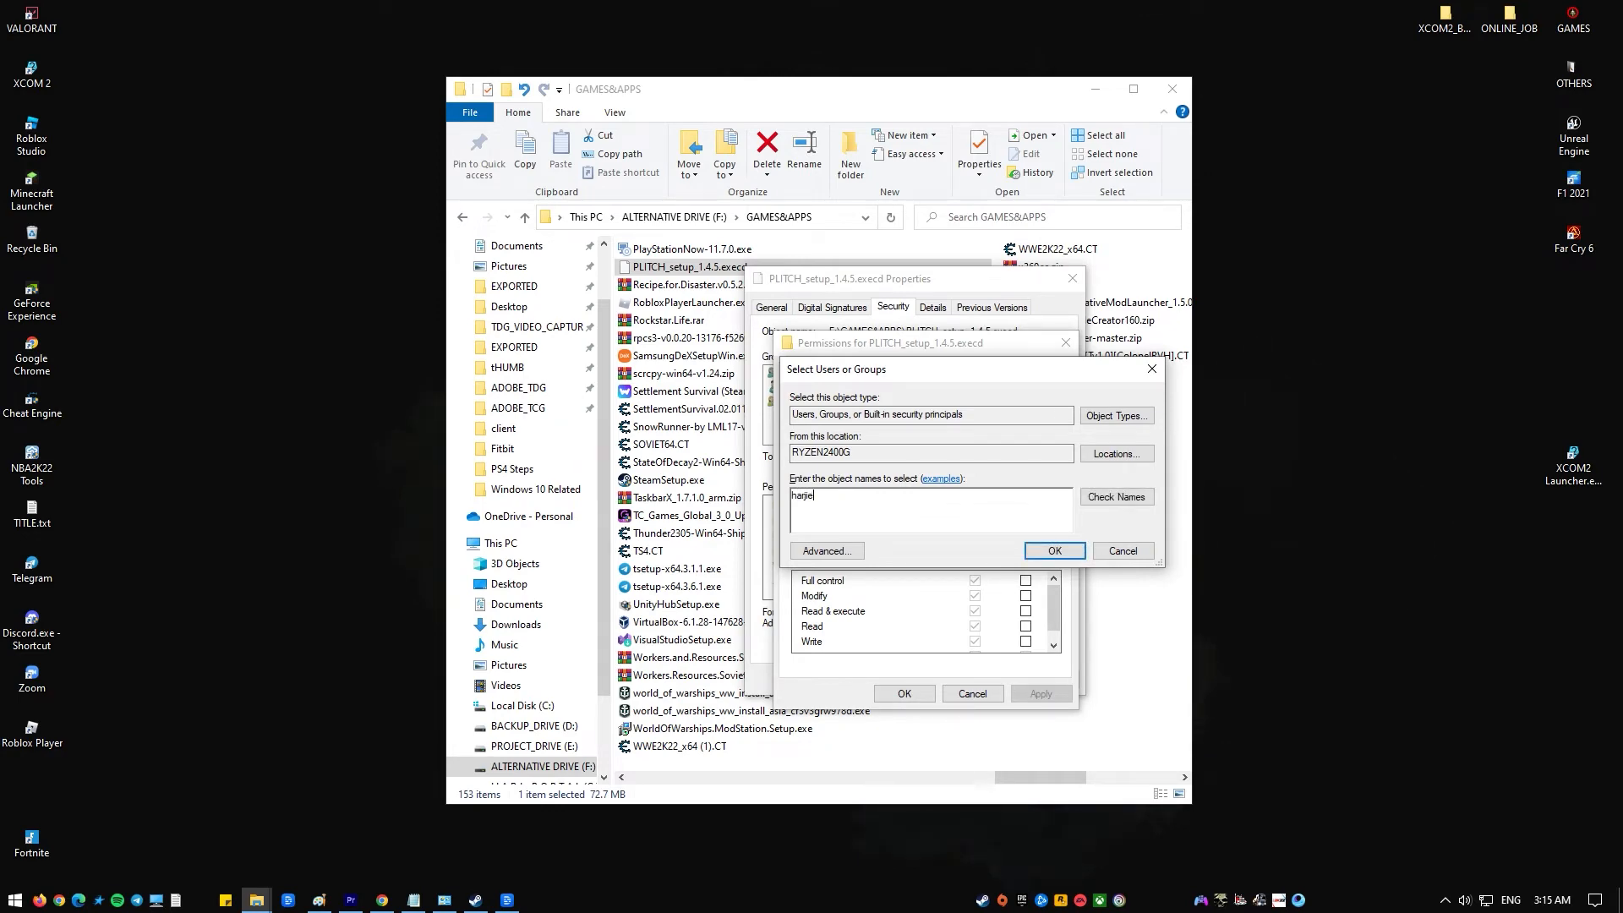
left_click(1116, 497)
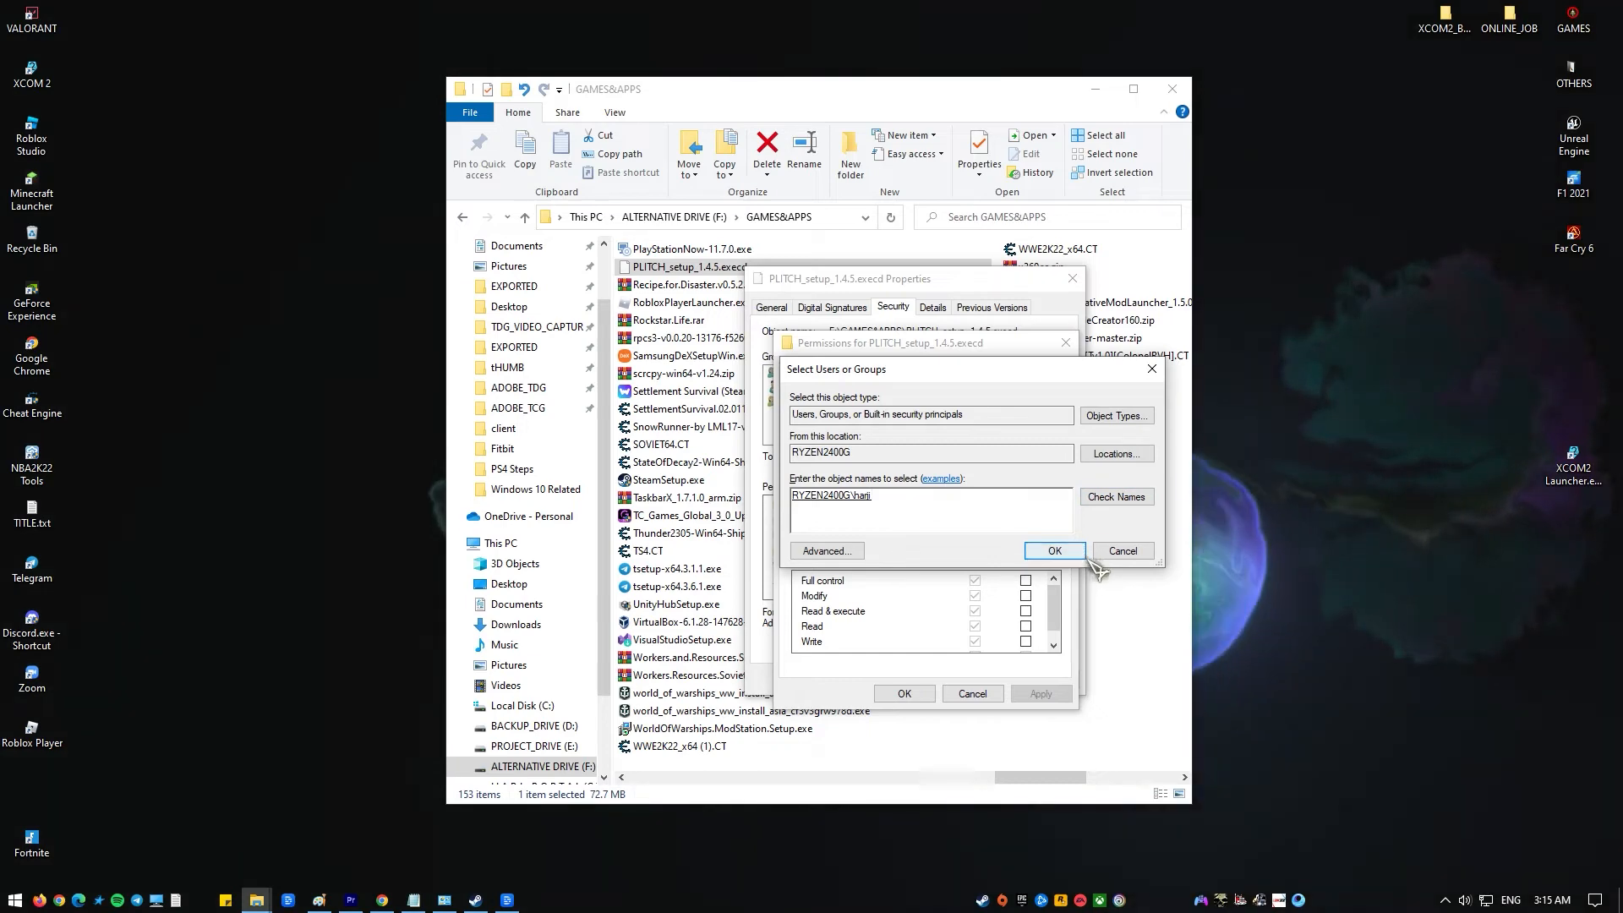
left_click(1053, 549)
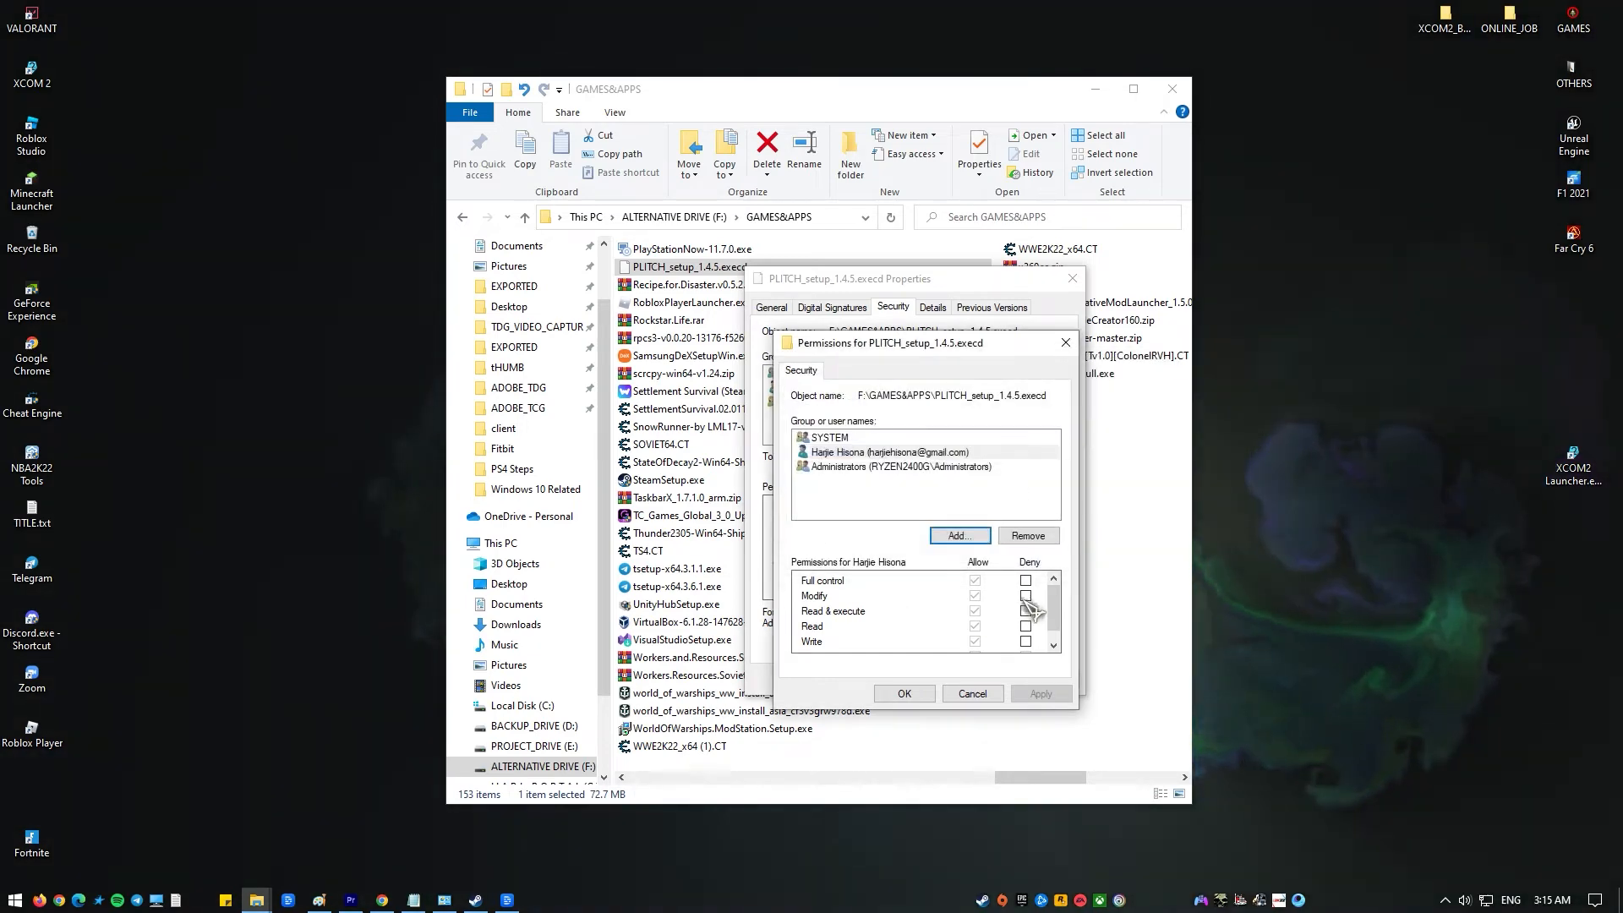
left_click(1024, 580)
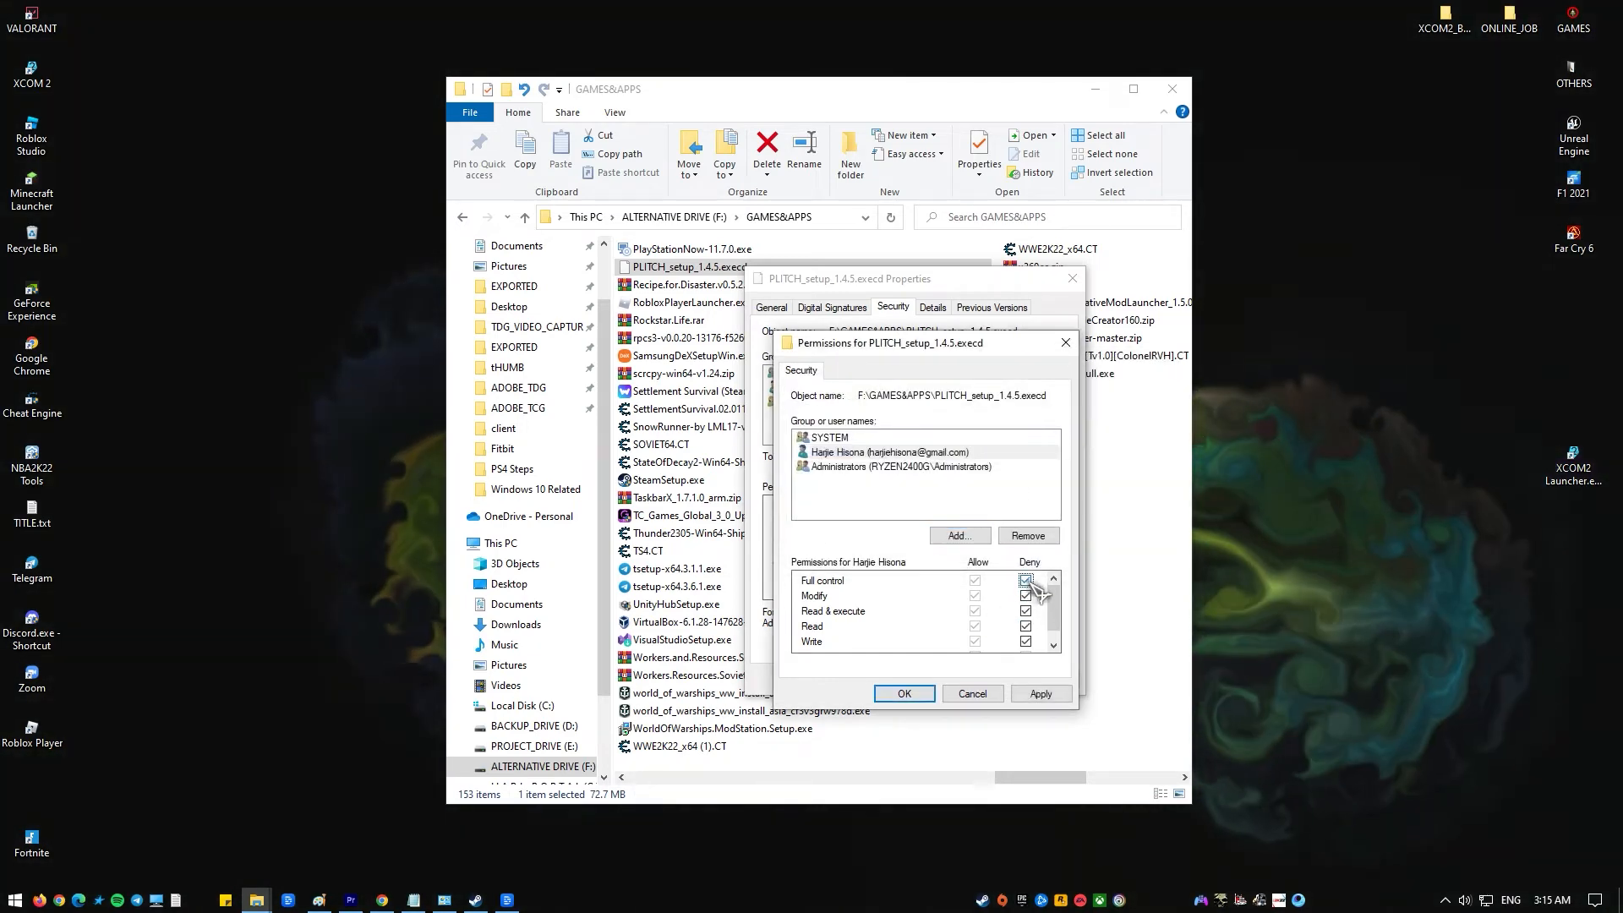